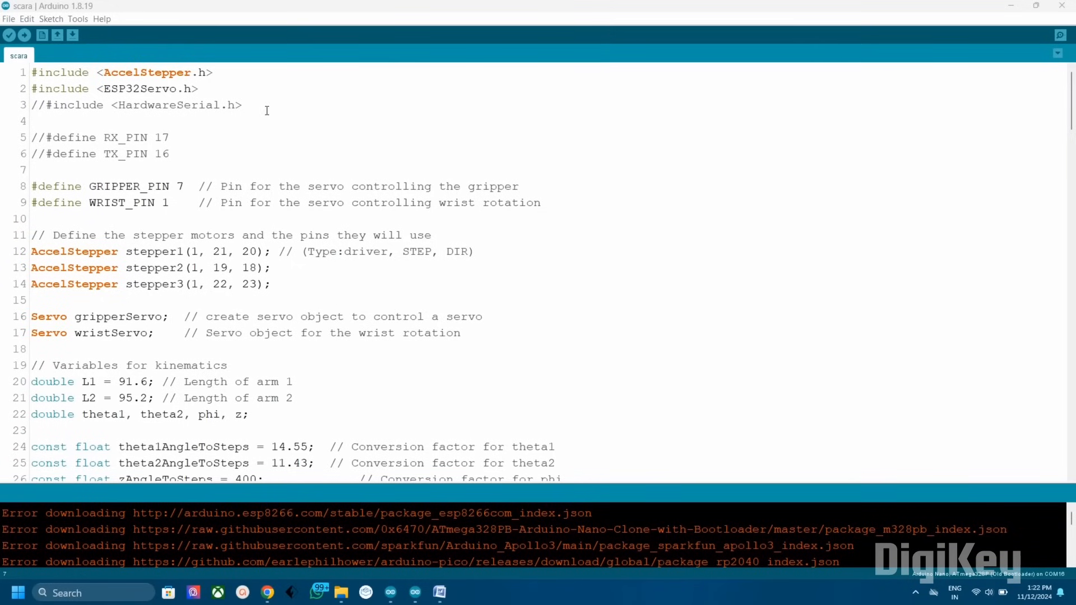
# Step: Highlight the AccelStepper include, gripper and wrist servo declarations, and the loop function
pyautogui.doubleClick(148, 88)
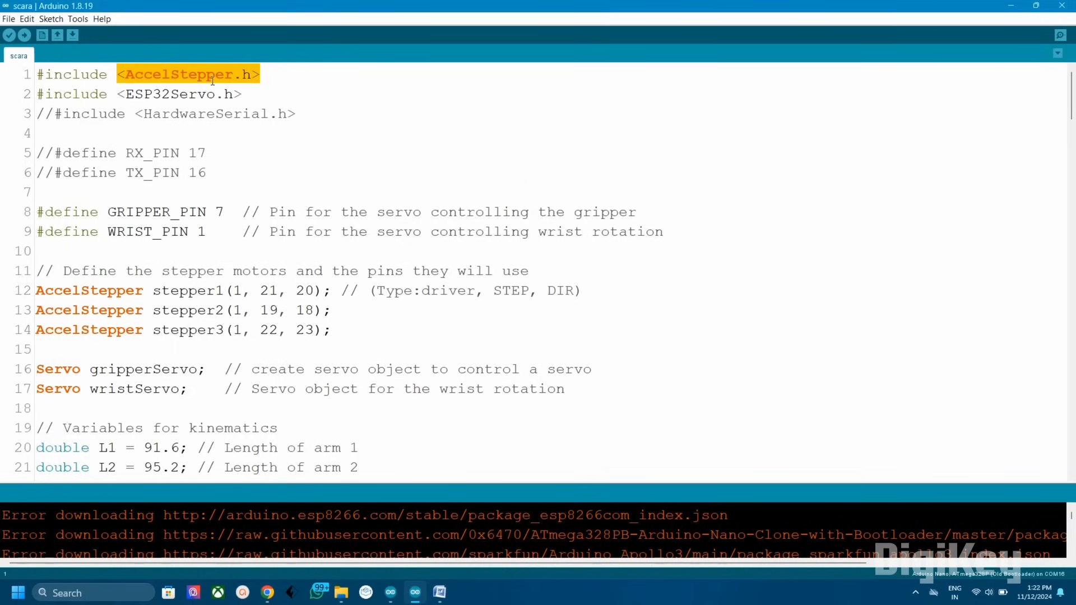
pyautogui.click(213, 94)
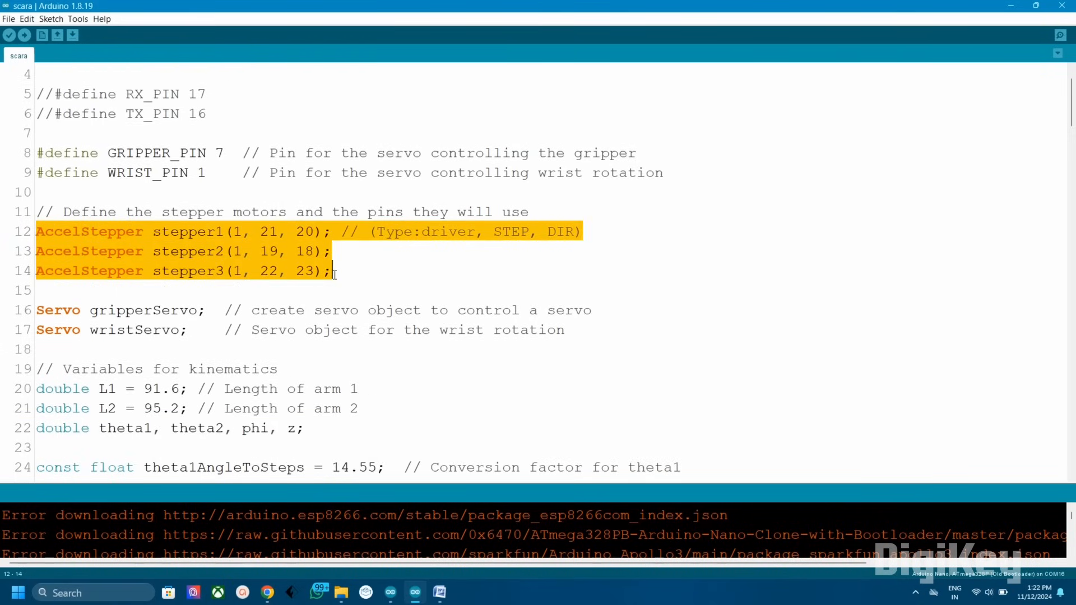
pyautogui.moveTo(563, 285)
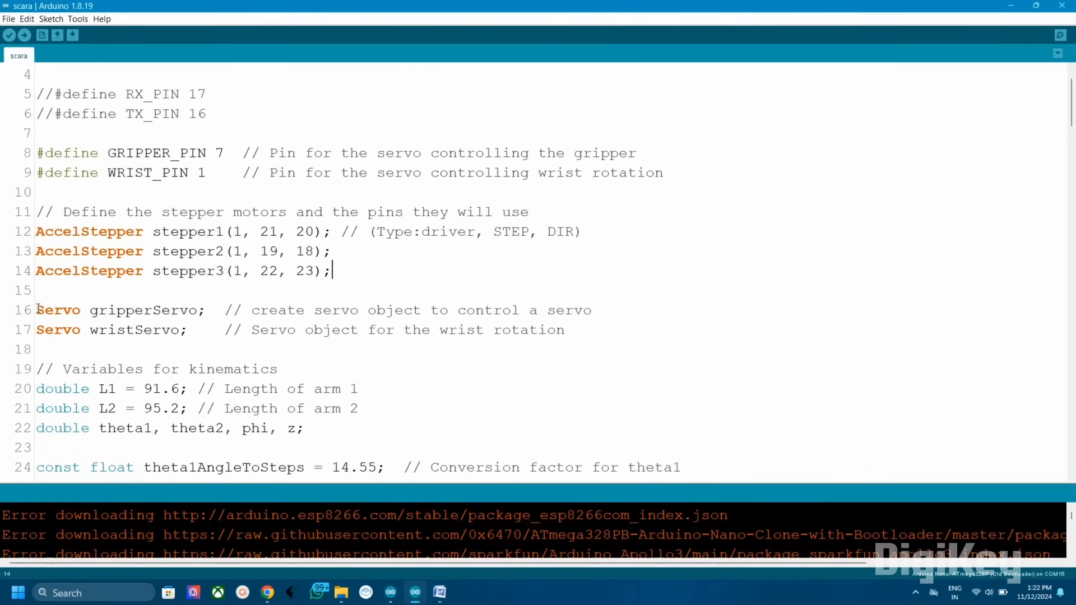
pyautogui.moveTo(37, 309); pyautogui.dragTo(187, 330)
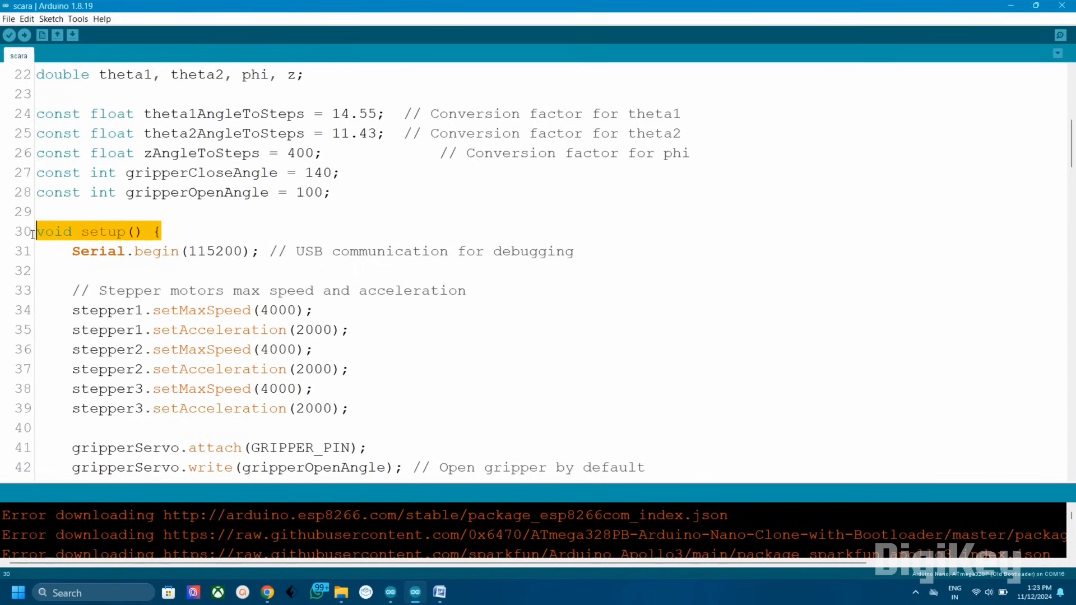
pyautogui.moveTo(98, 310)
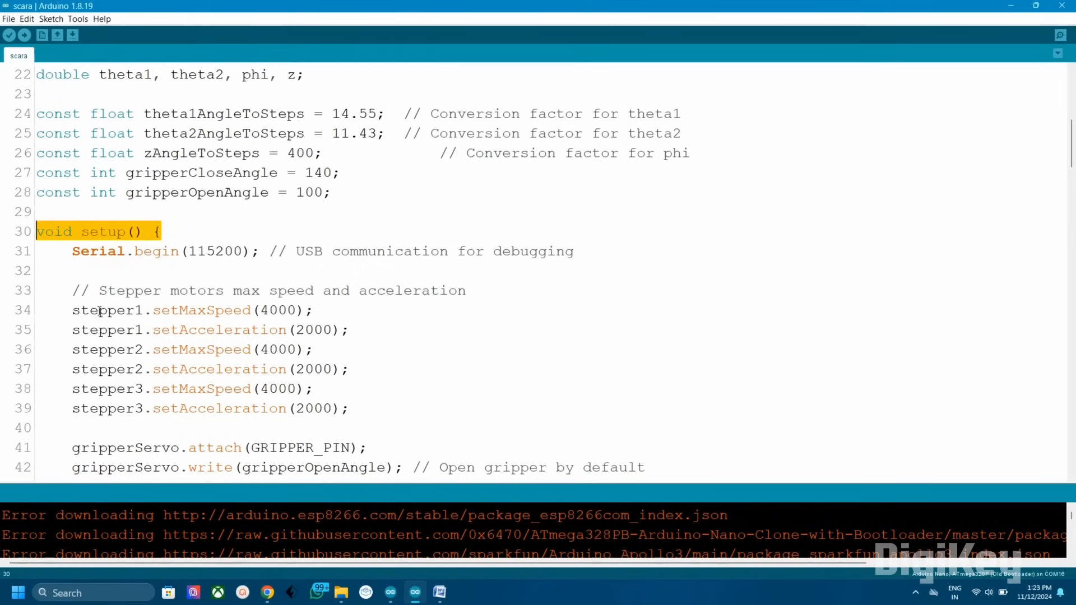
pyautogui.moveTo(138, 350)
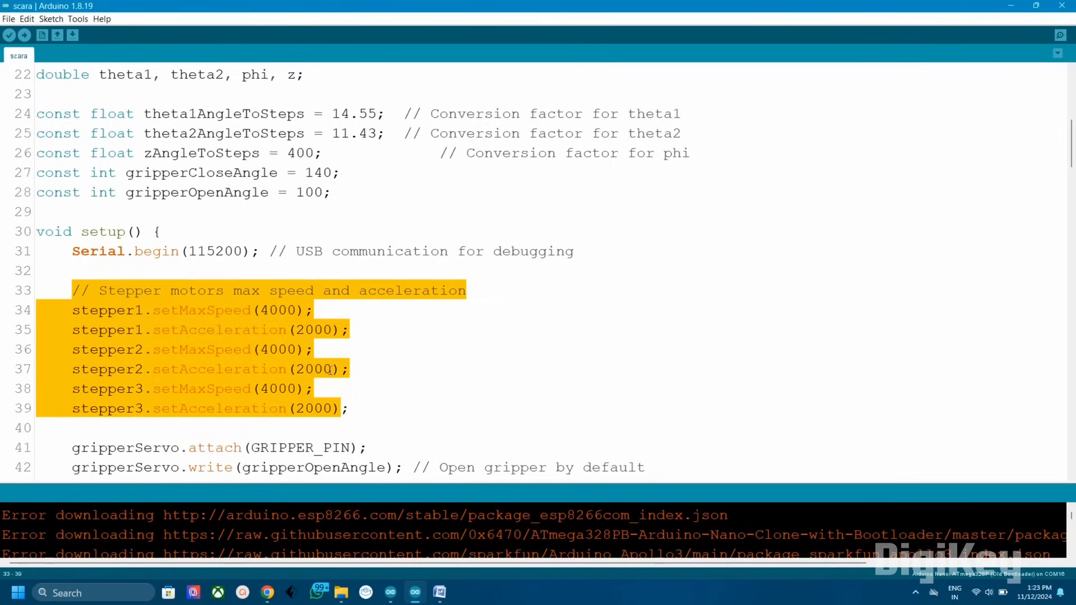
pyautogui.scroll(-3)
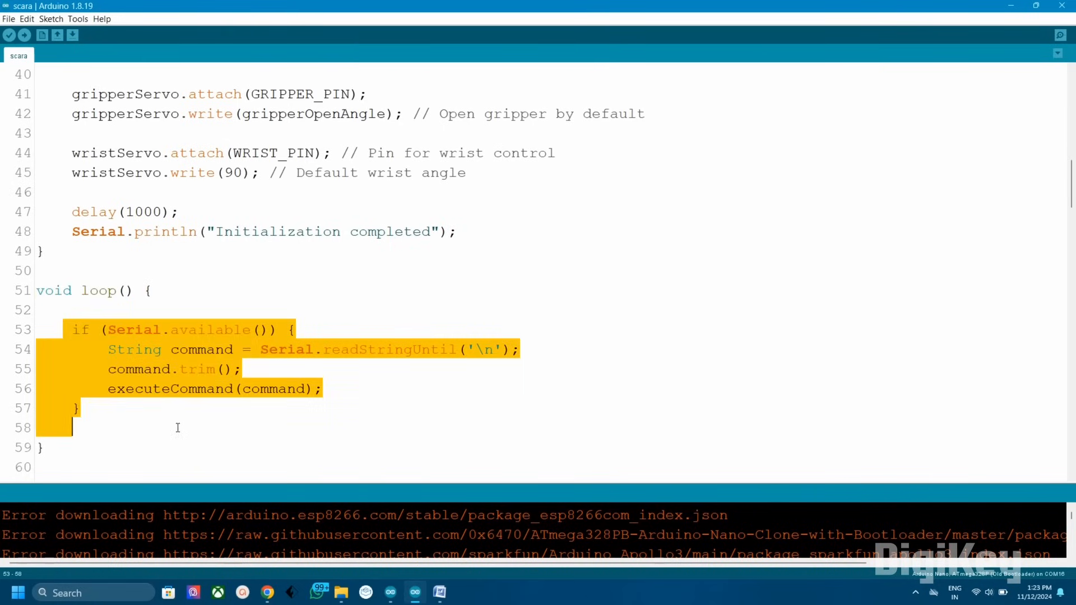
pyautogui.click(240, 370)
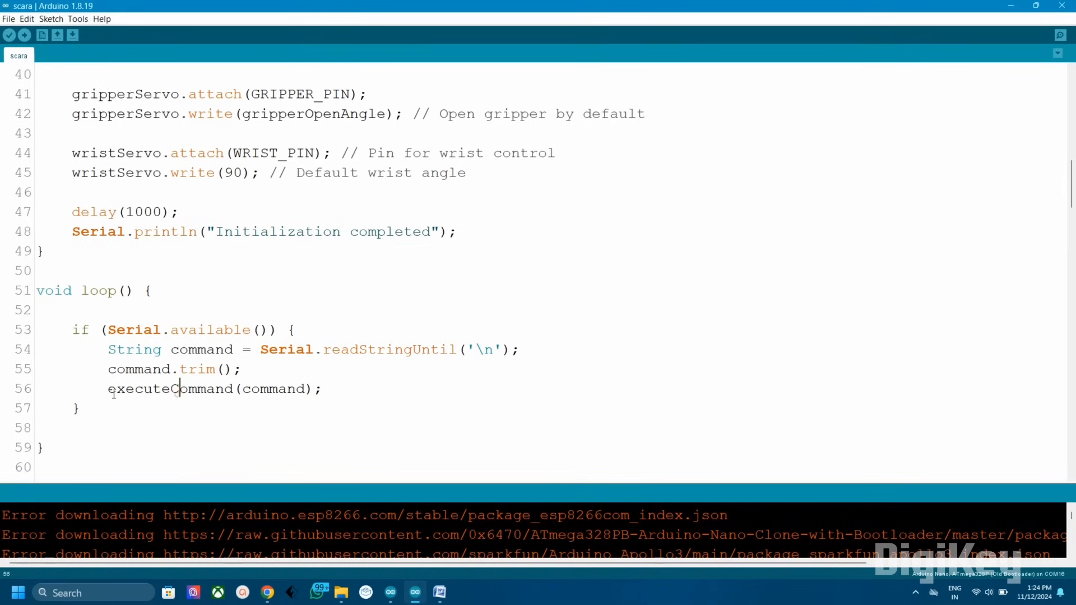
pyautogui.scroll(-3)
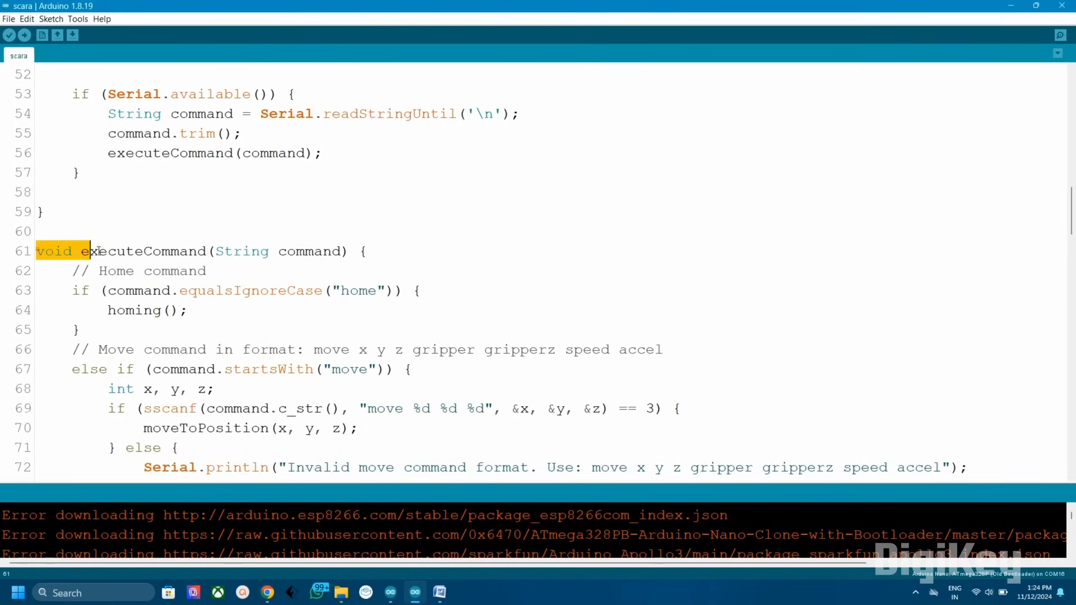
# Step: Highlight executeCommand's home and move handling, then show the ESP32C6 Dev Module board settings
pyautogui.doubleClick(146, 251)
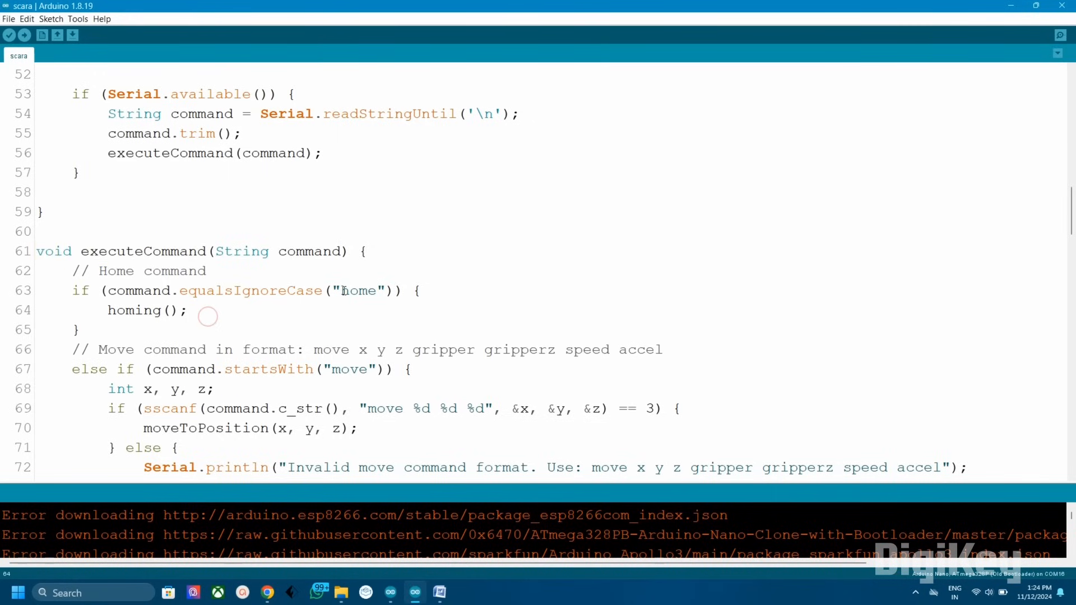
pyautogui.doubleClick(358, 290)
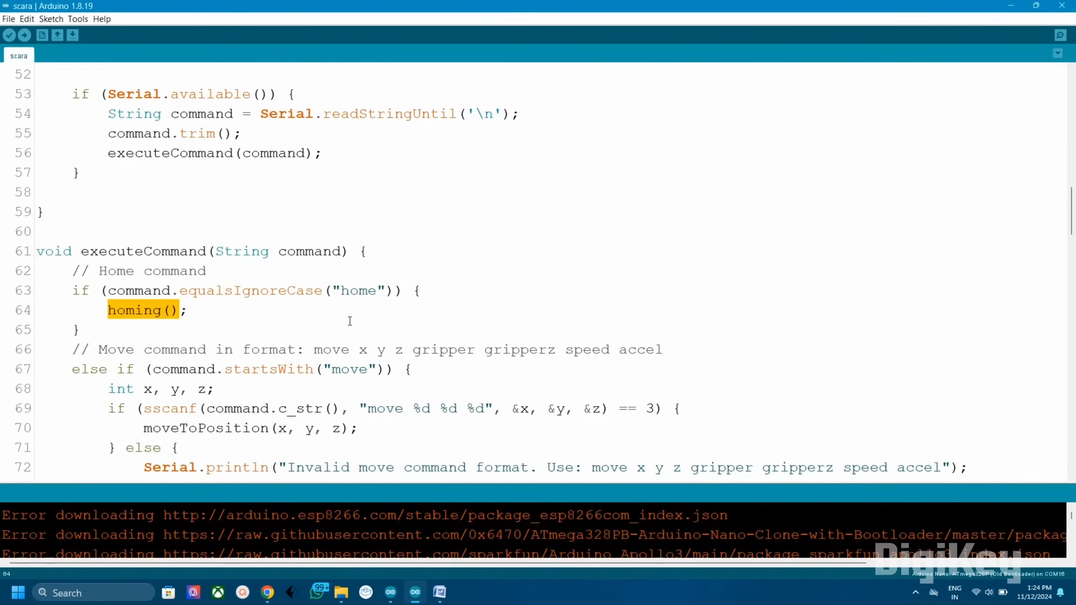
pyautogui.scroll(-3)
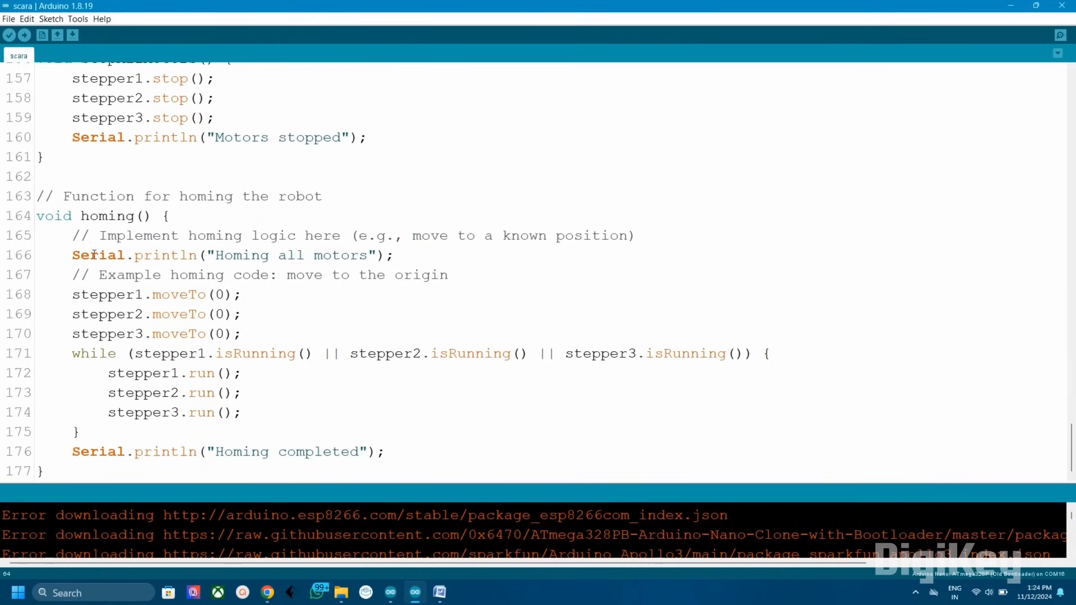
pyautogui.doubleClick(107, 216)
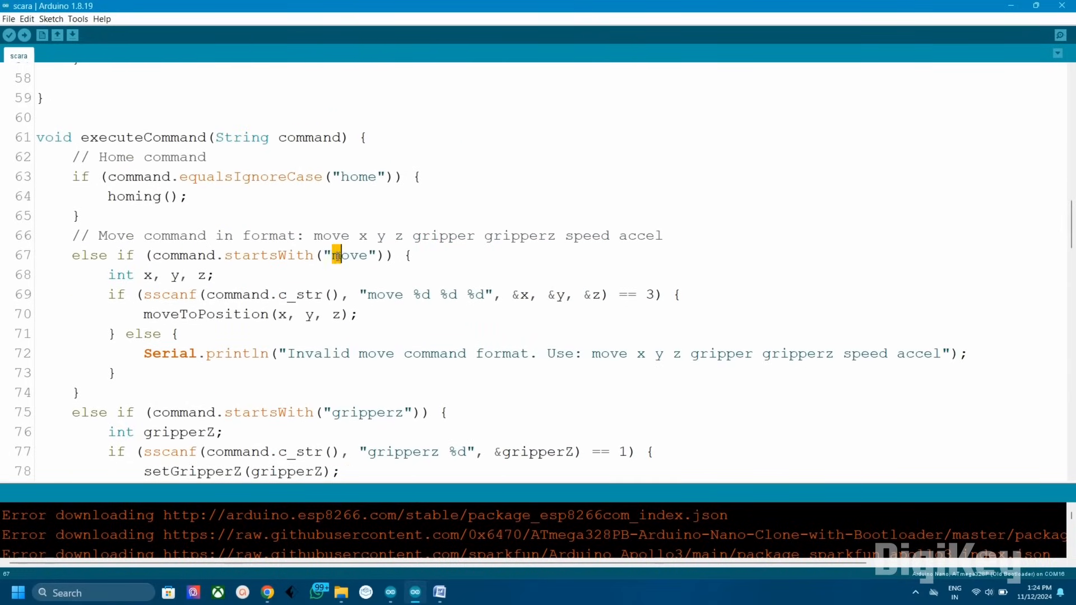
pyautogui.moveTo(508, 294); pyautogui.dragTo(600, 306)
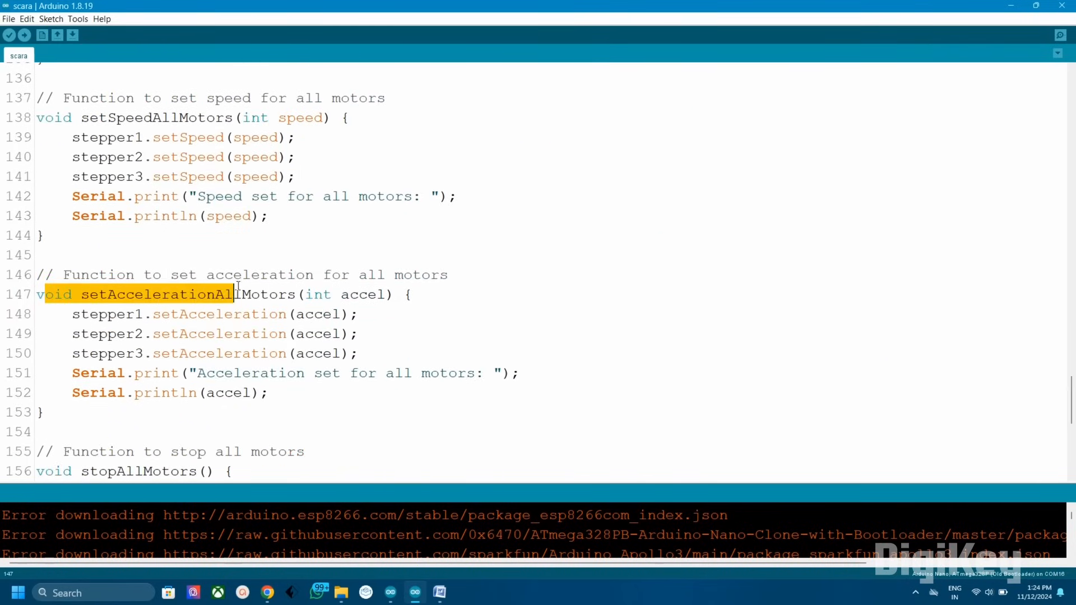
pyautogui.scroll(-3)
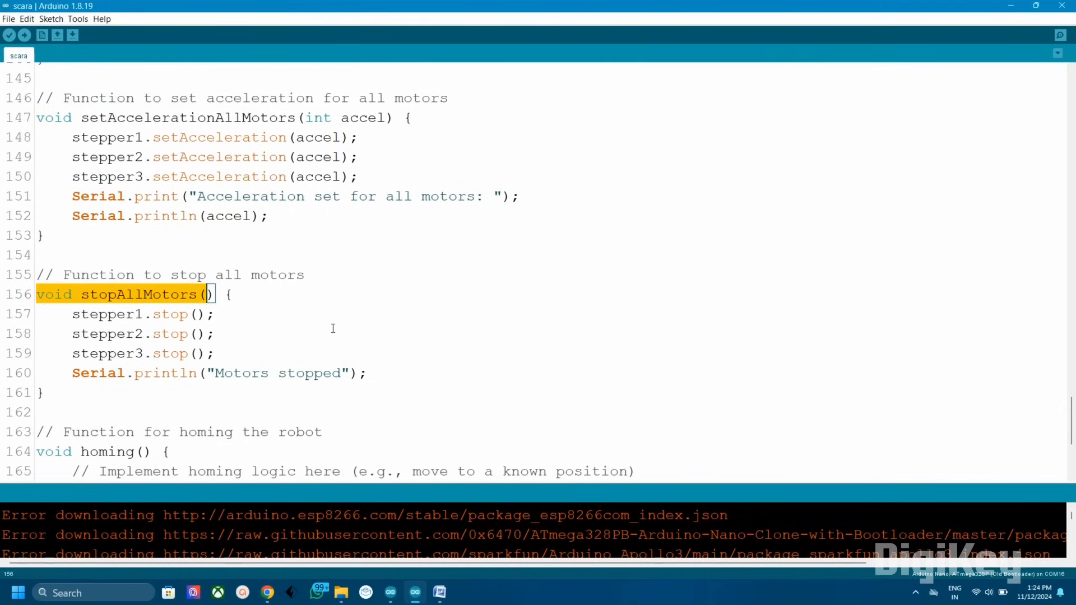
pyautogui.click(77, 18)
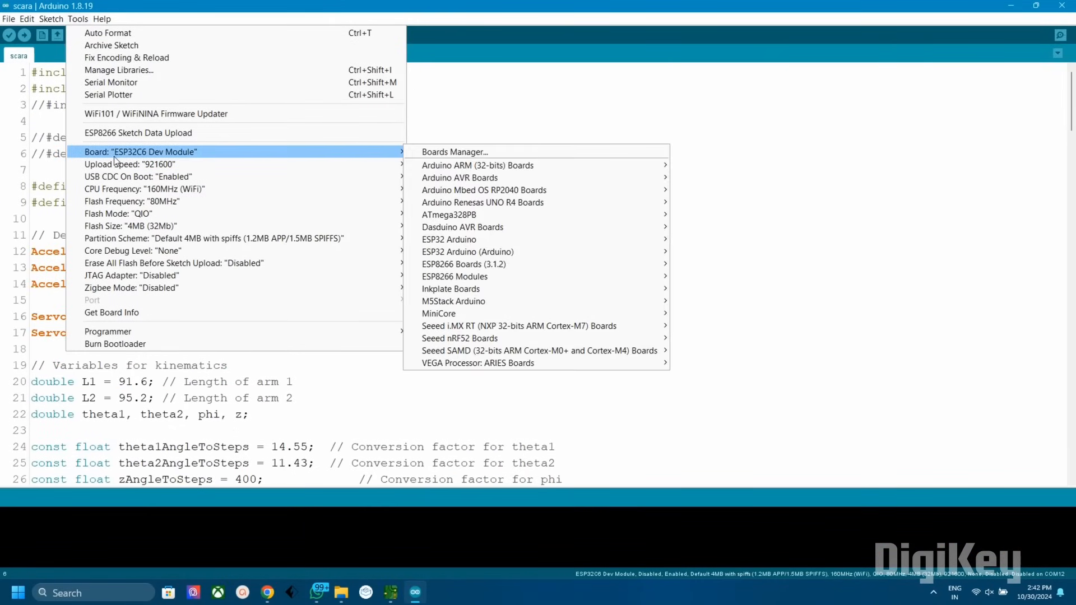
pyautogui.moveTo(450, 240)
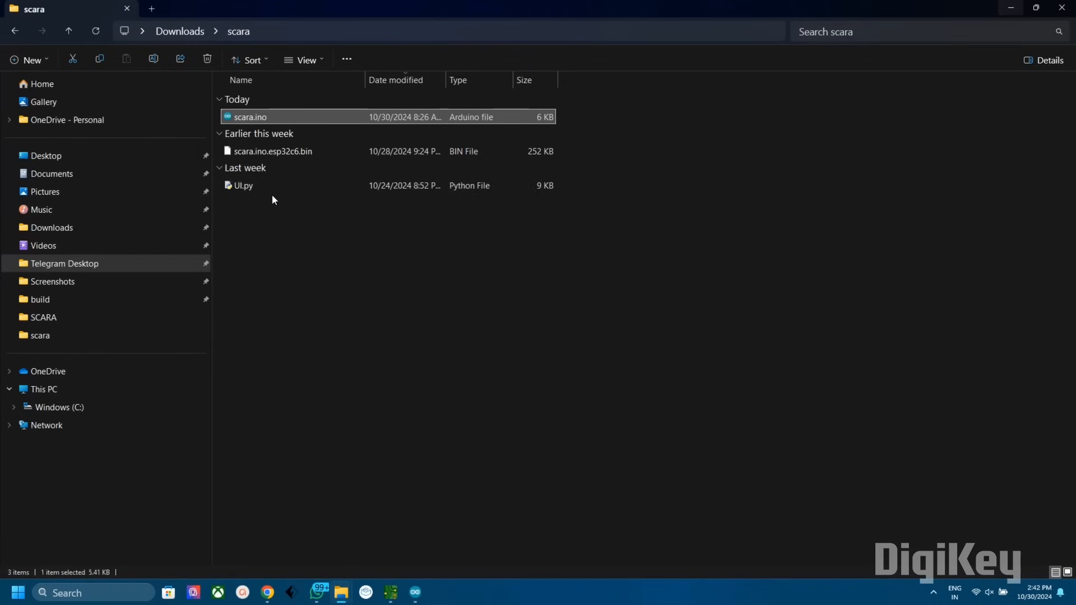
pyautogui.moveTo(269, 190)
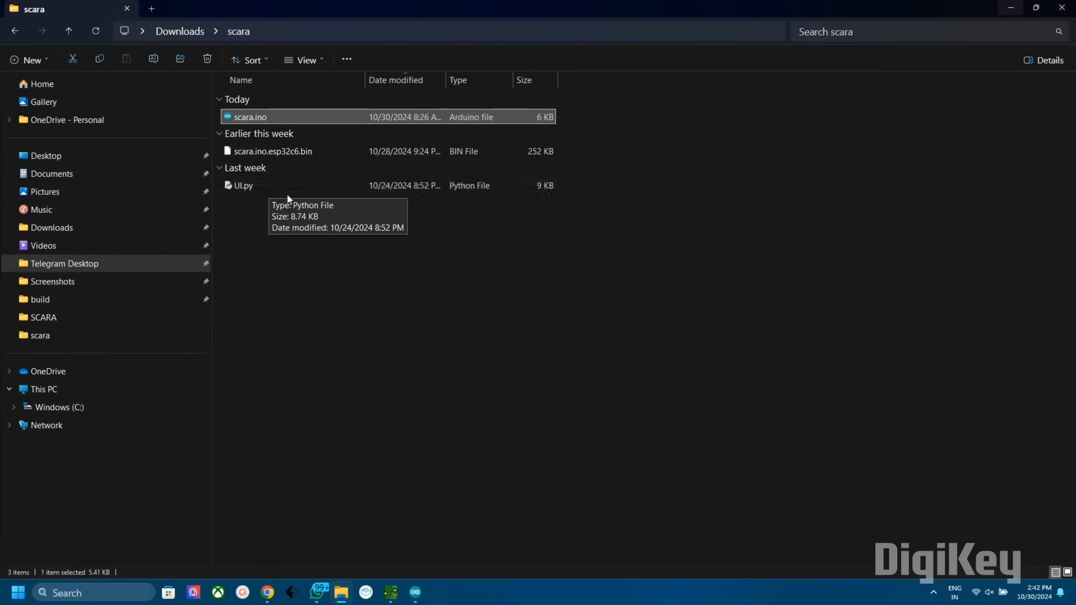
# Step: Open UI.py in Notepad and select the serial port name to change it
pyautogui.rightClick(244, 185)
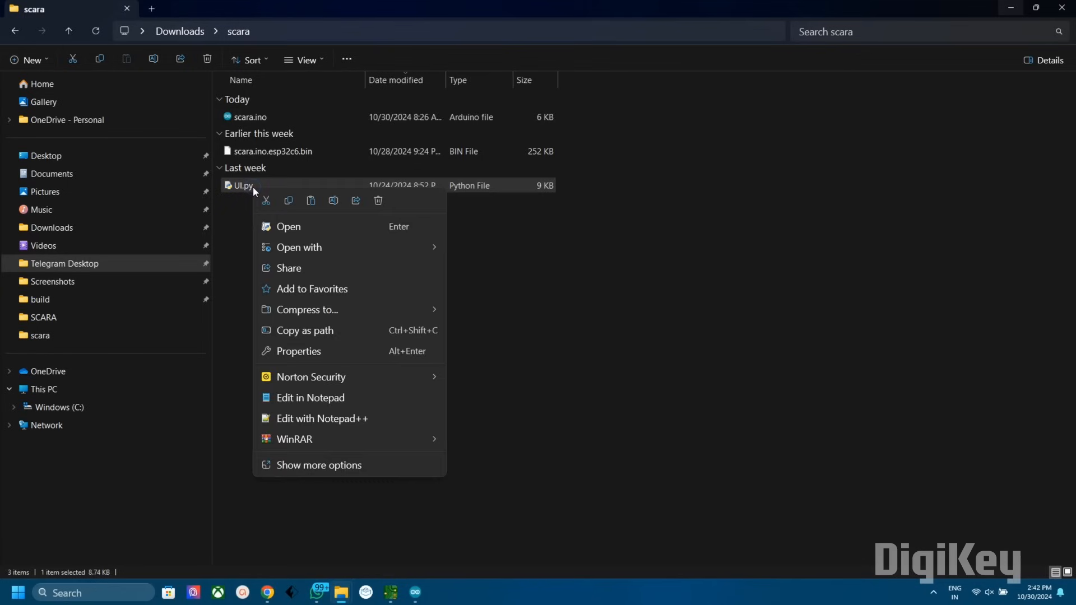
pyautogui.moveTo(306, 229)
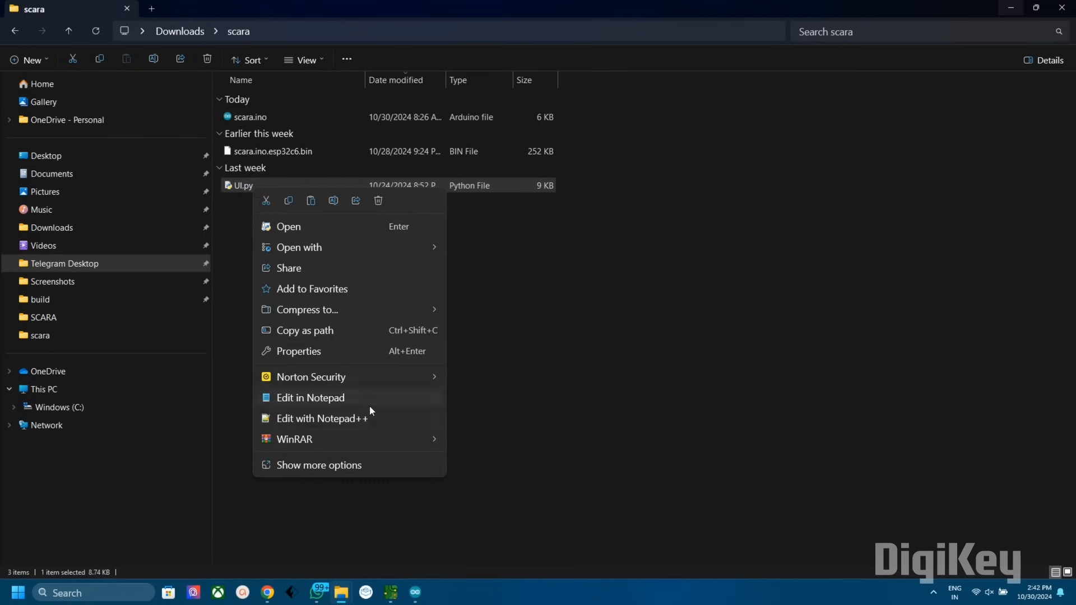
pyautogui.click(310, 397)
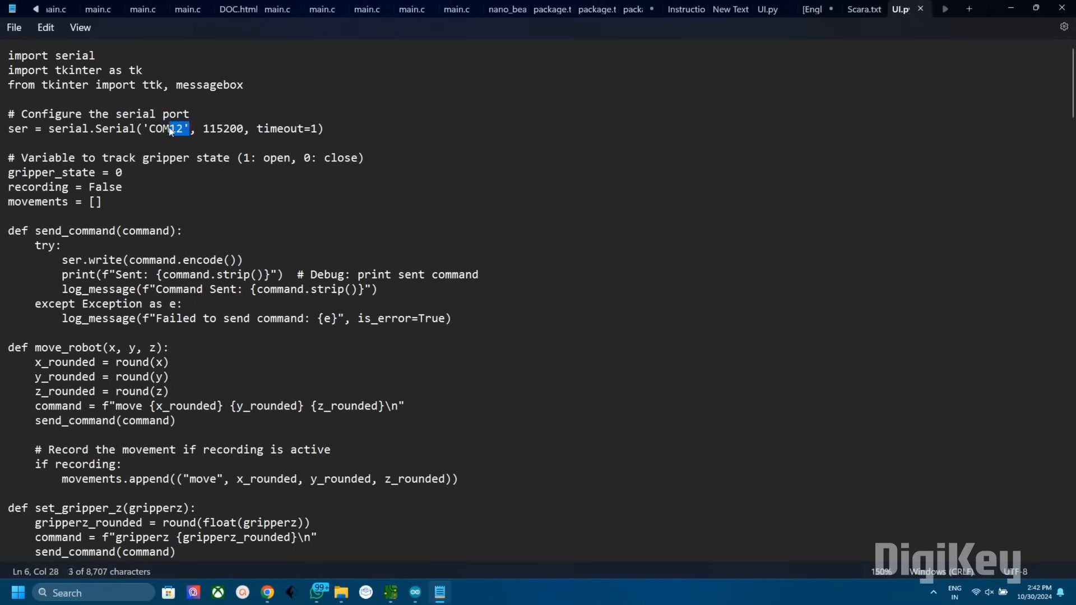
pyautogui.click(184, 128)
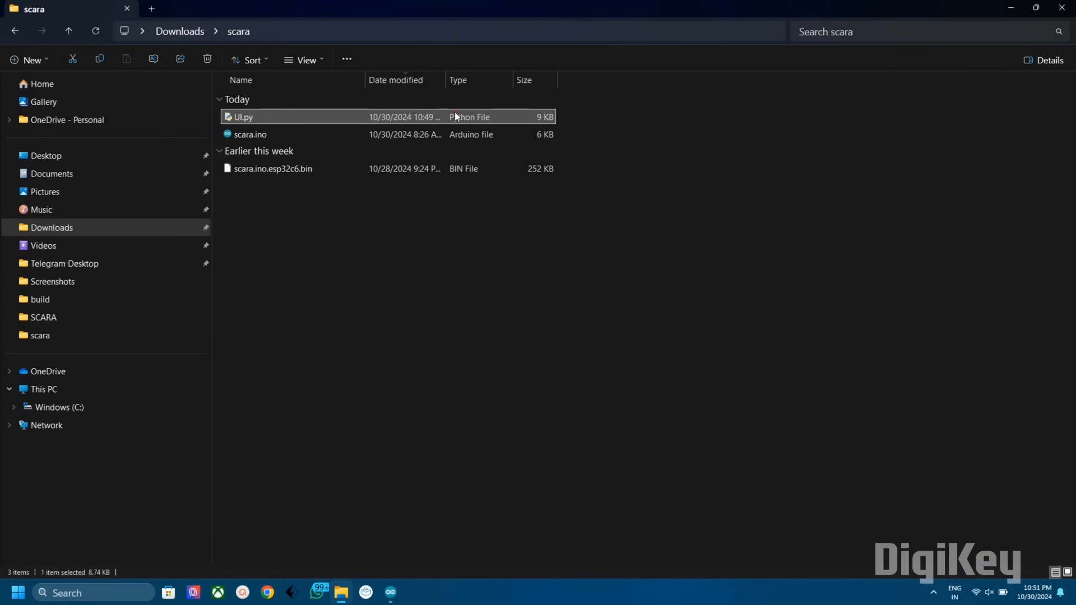
# Step: Run UI.py, stop all motors, and start recording robot movements
pyautogui.doubleClick(244, 116)
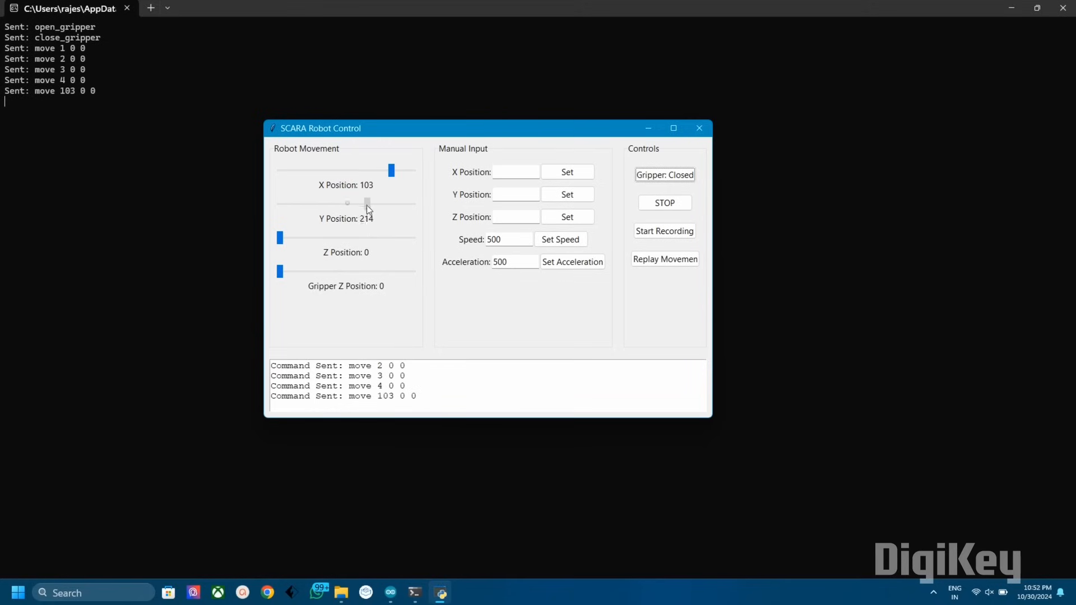
pyautogui.click(664, 203)
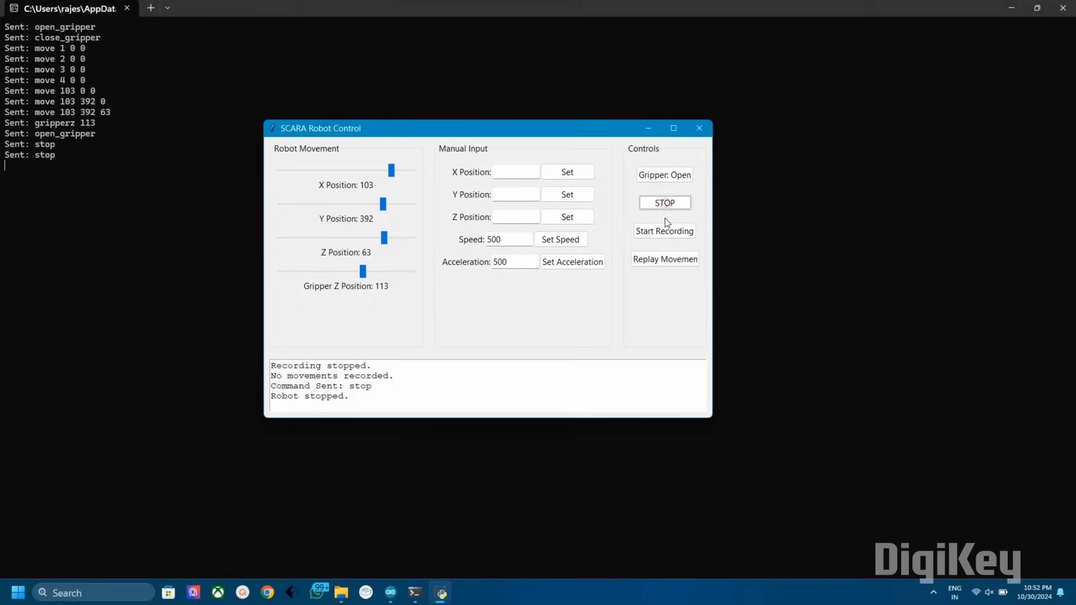
pyautogui.click(664, 230)
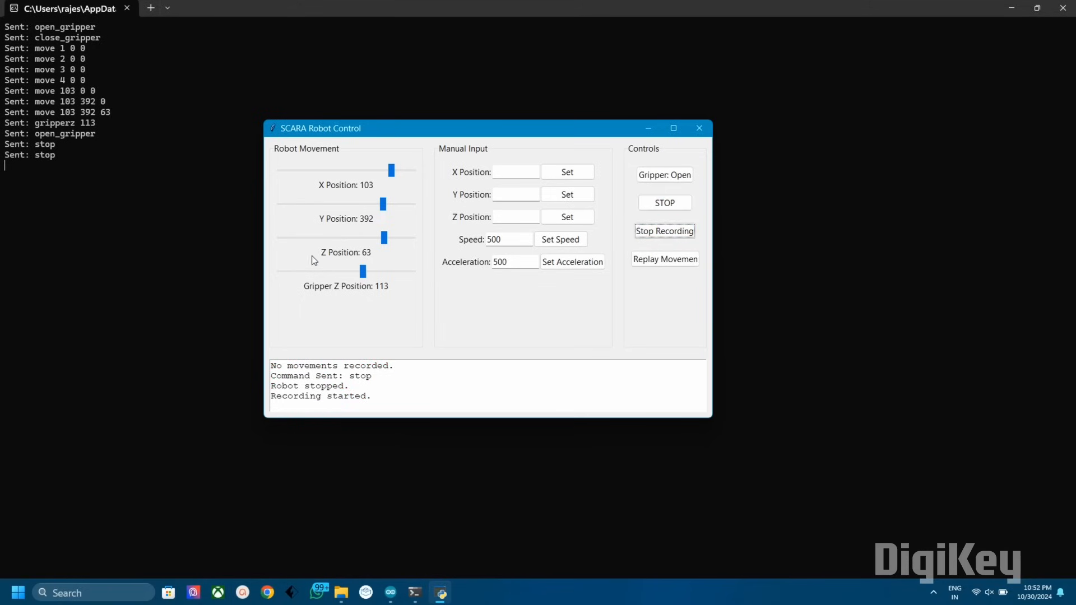